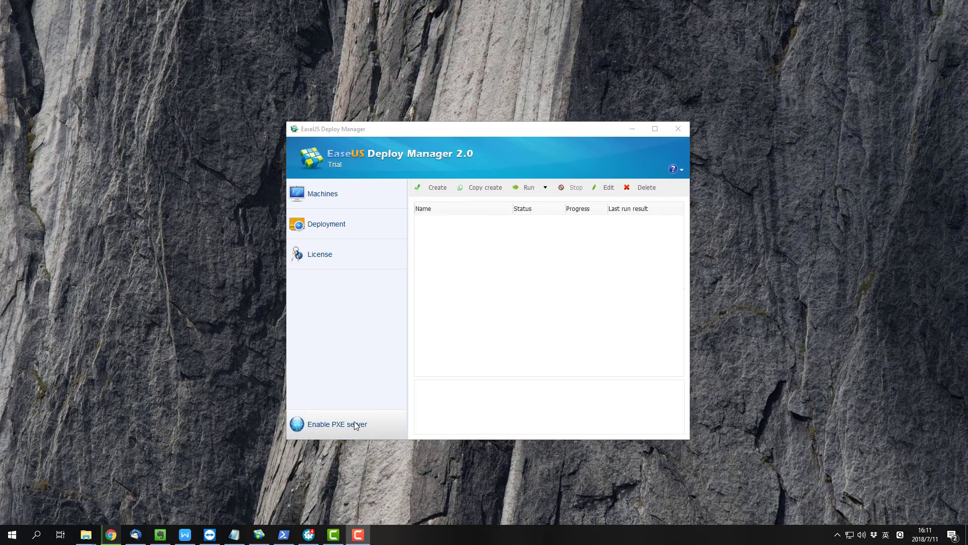
Enable the PXE server and display the list of detected machines
left_click(338, 424)
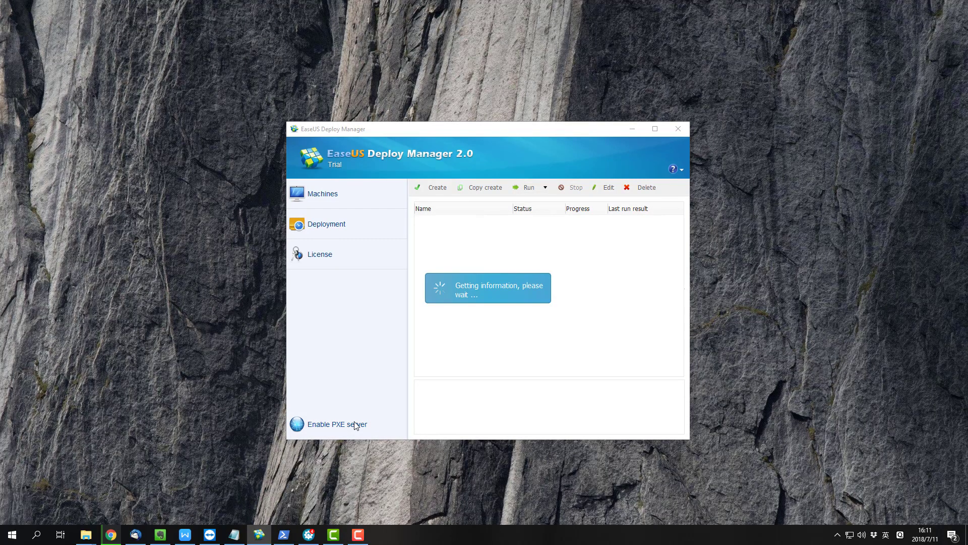
left_click(337, 424)
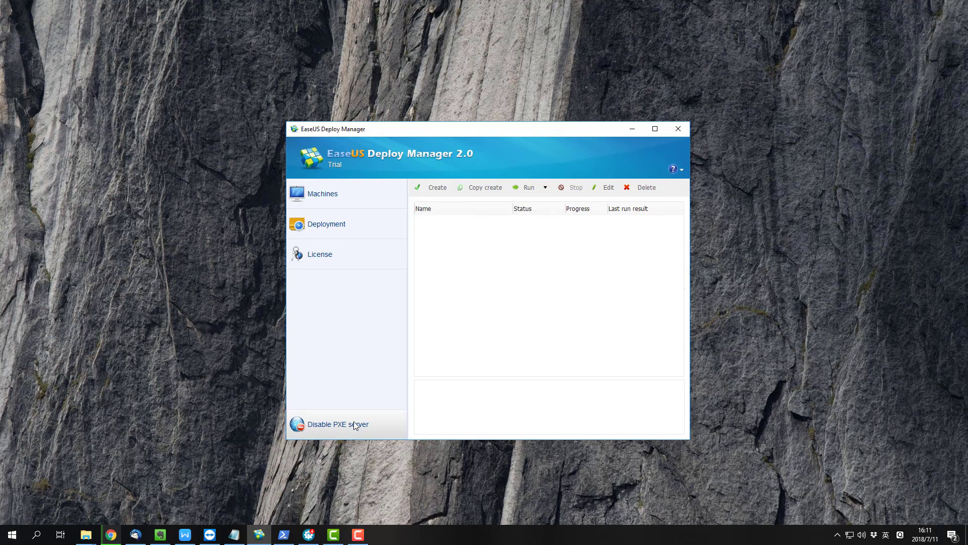
left_click(322, 193)
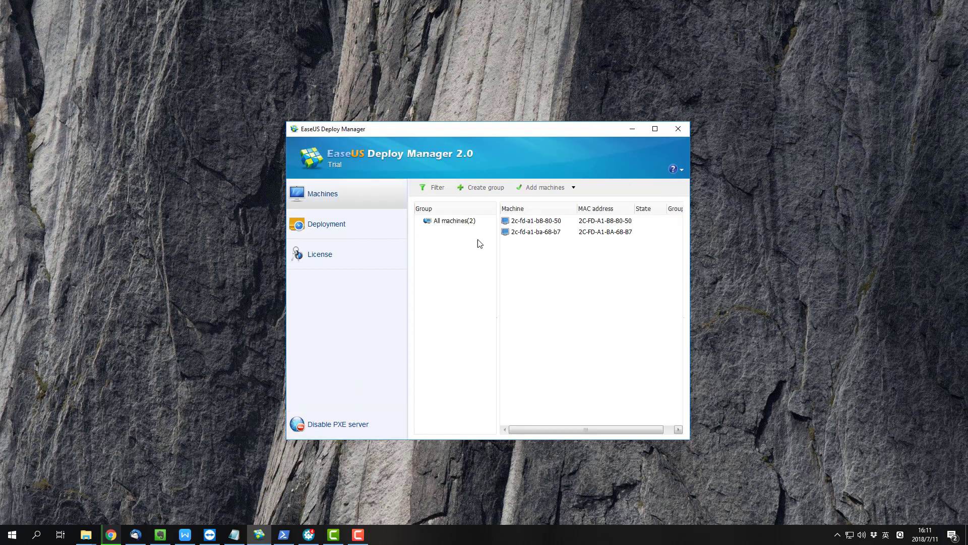
mouse_move(530, 193)
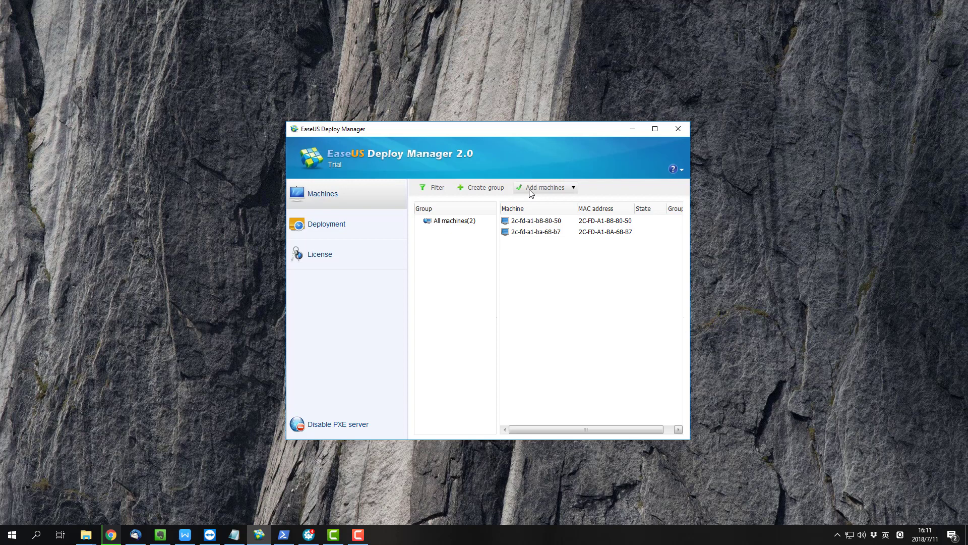
Add machine Jason-pc by MAC address 00-0C-29-EE-E6-22
left_click(573, 187)
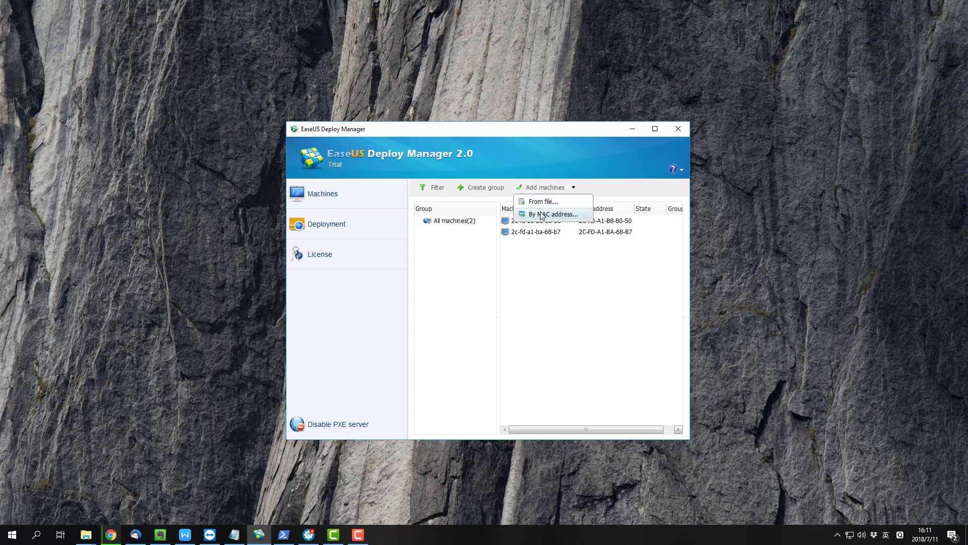
left_click(553, 214)
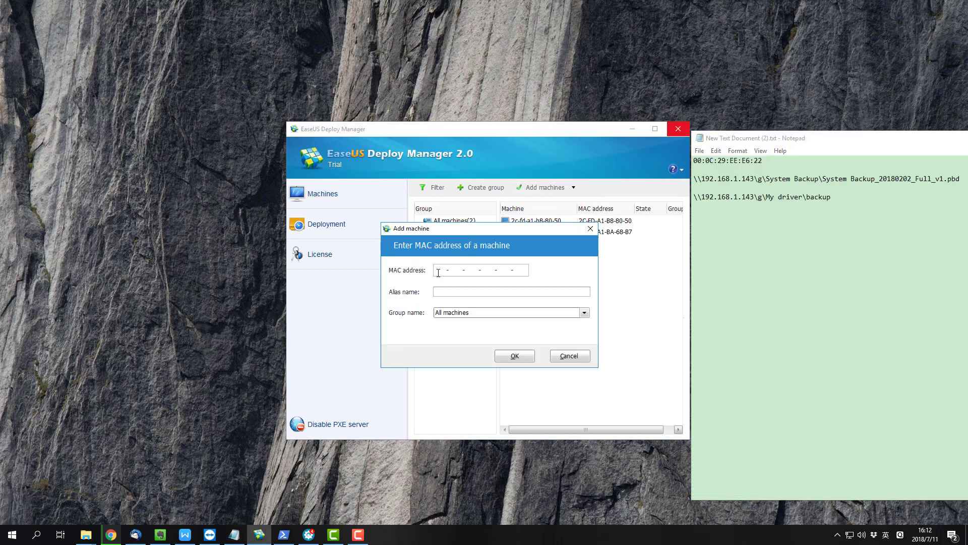
type("00 0")
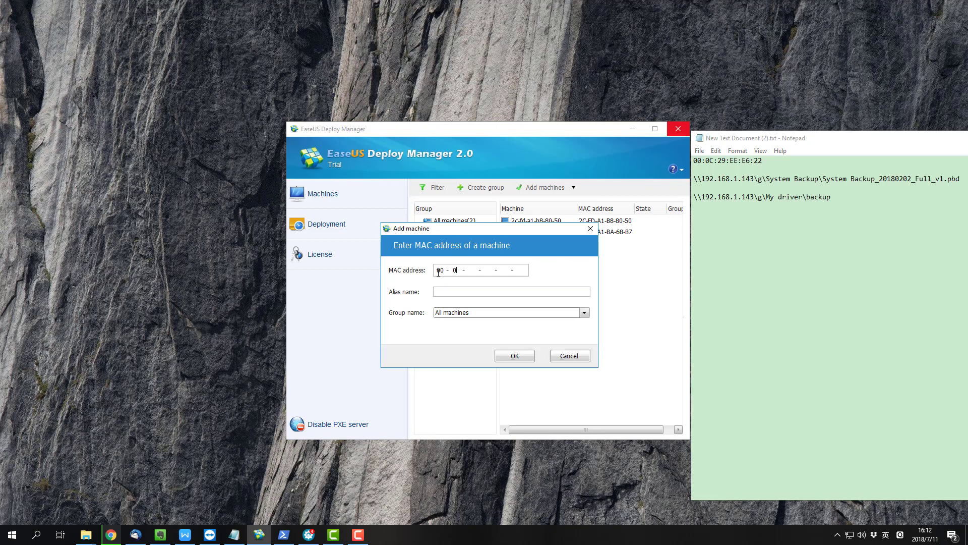
type("C - 29 - E")
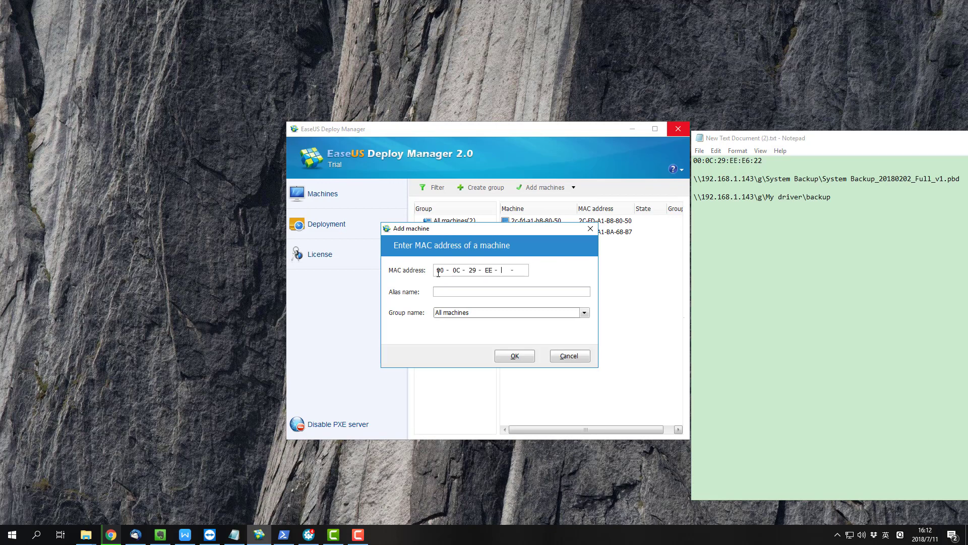
type("E6")
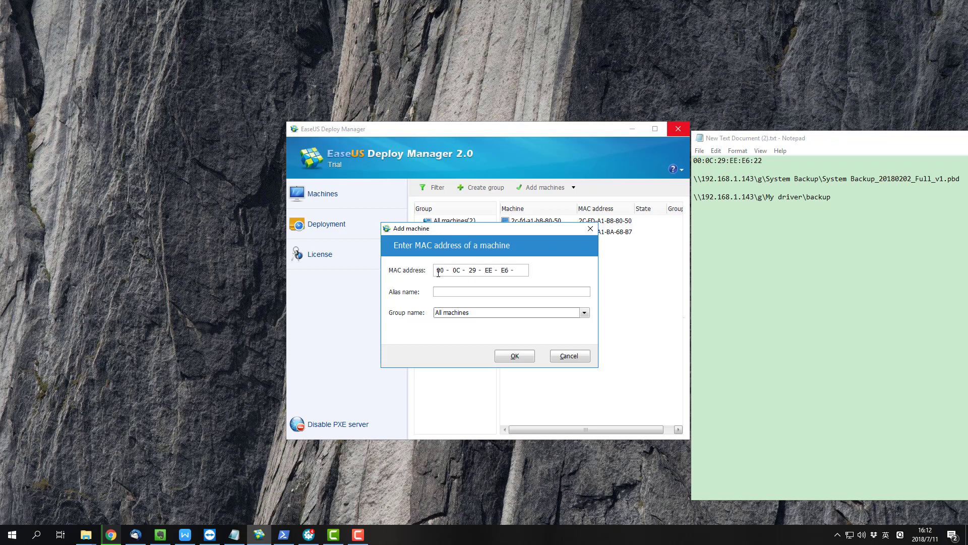
type("22")
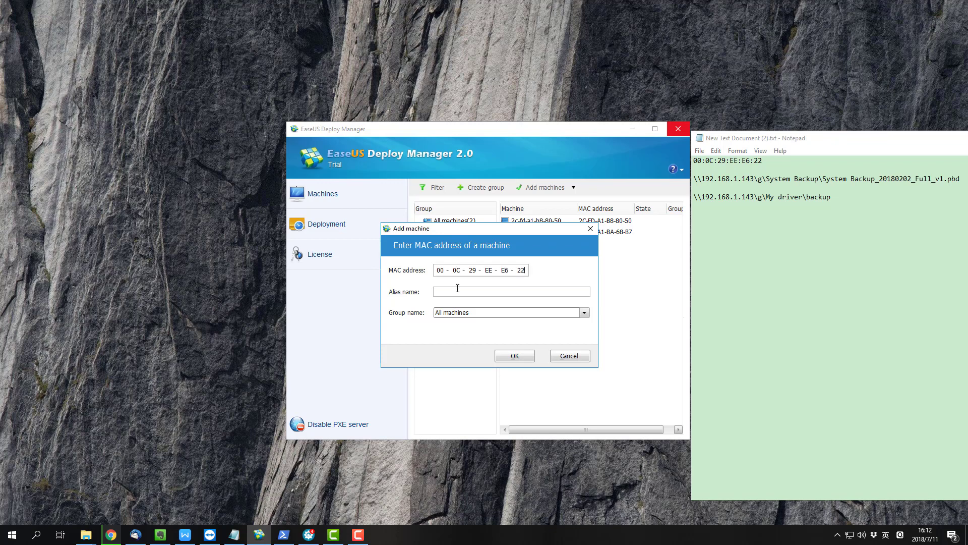
left_click(510, 291)
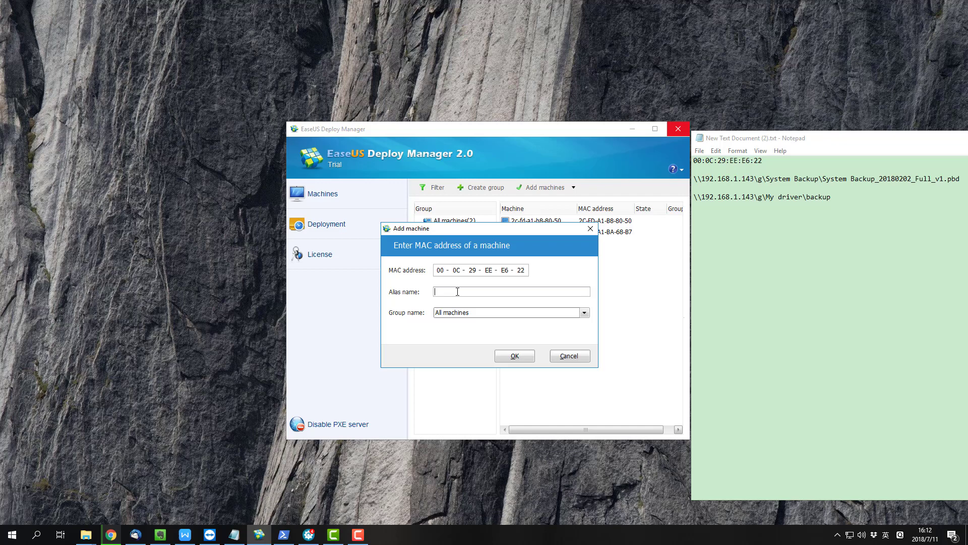
type("Jason-pc")
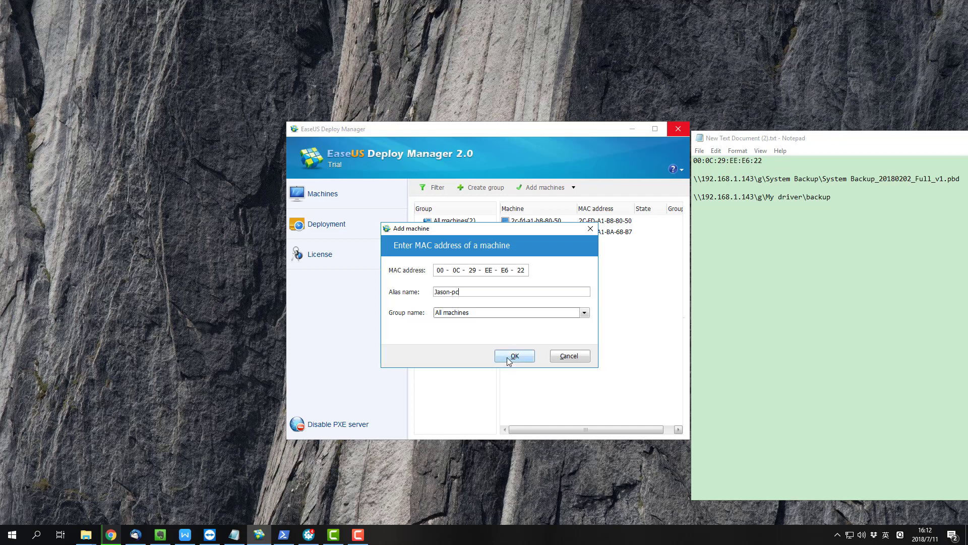
left_click(514, 355)
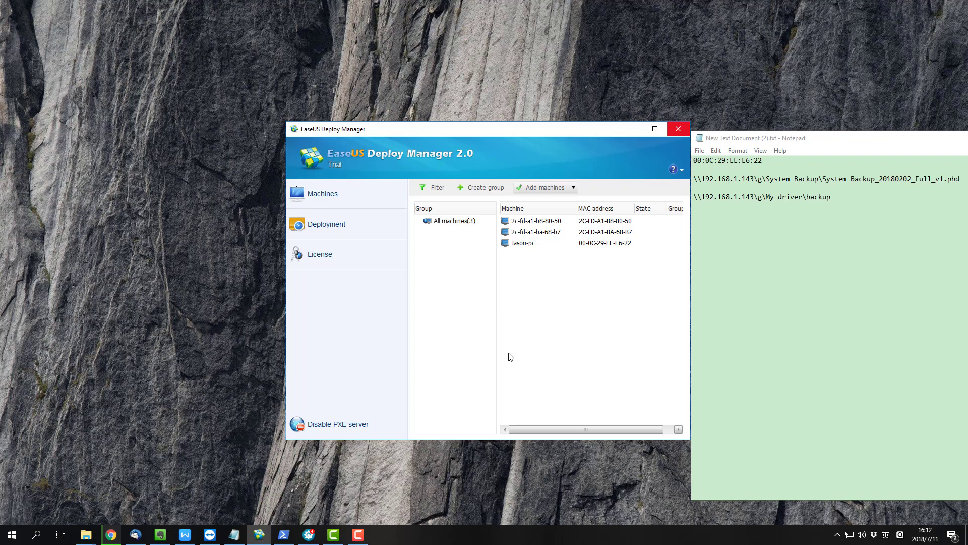
mouse_move(513, 356)
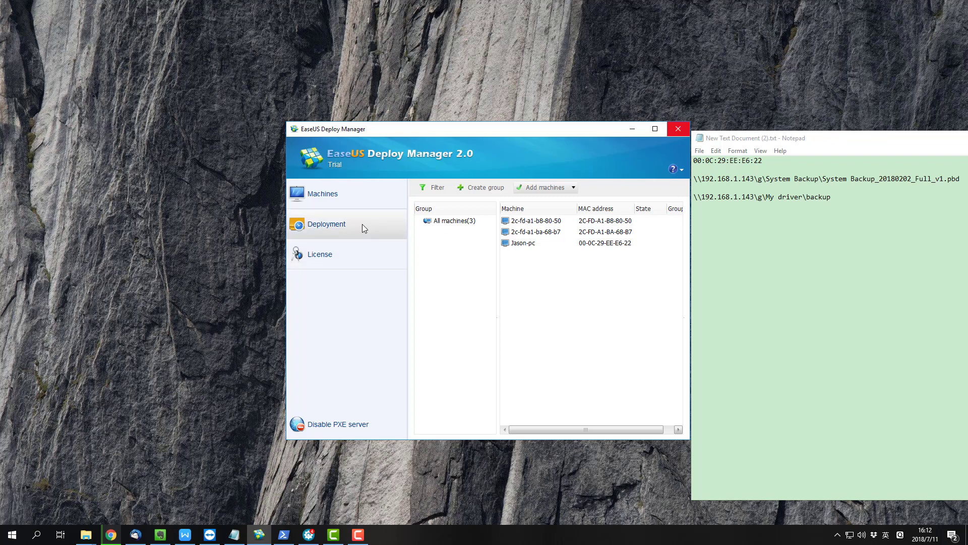
left_click(326, 223)
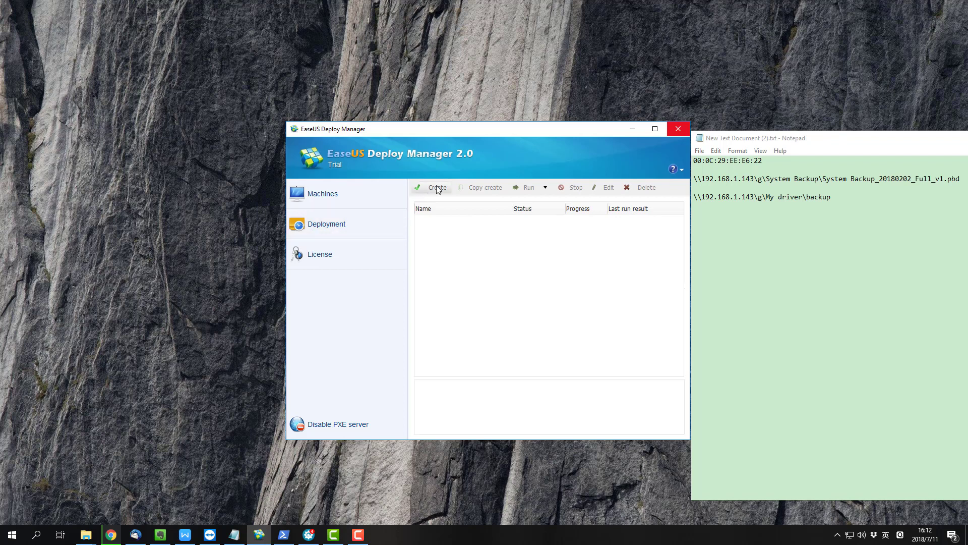
left_click(437, 187)
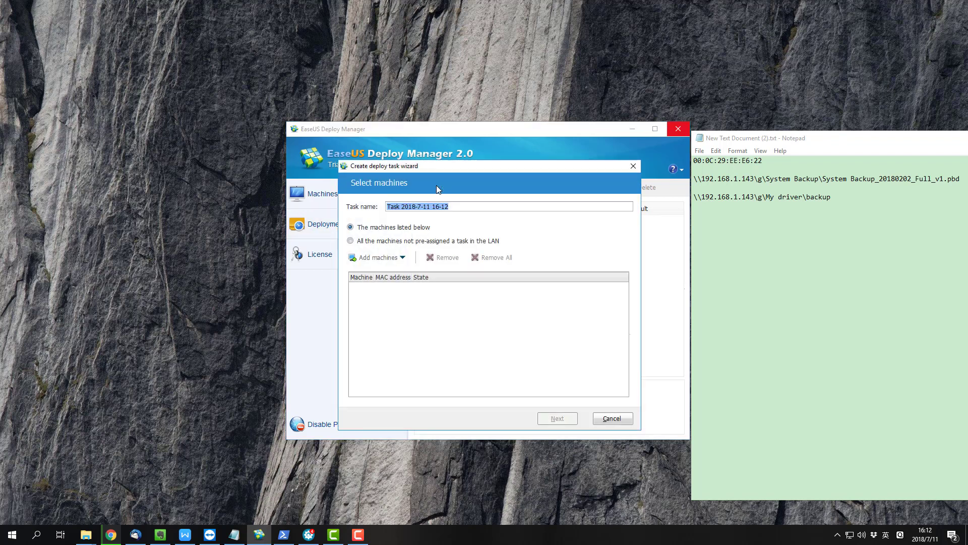
left_click(402, 258)
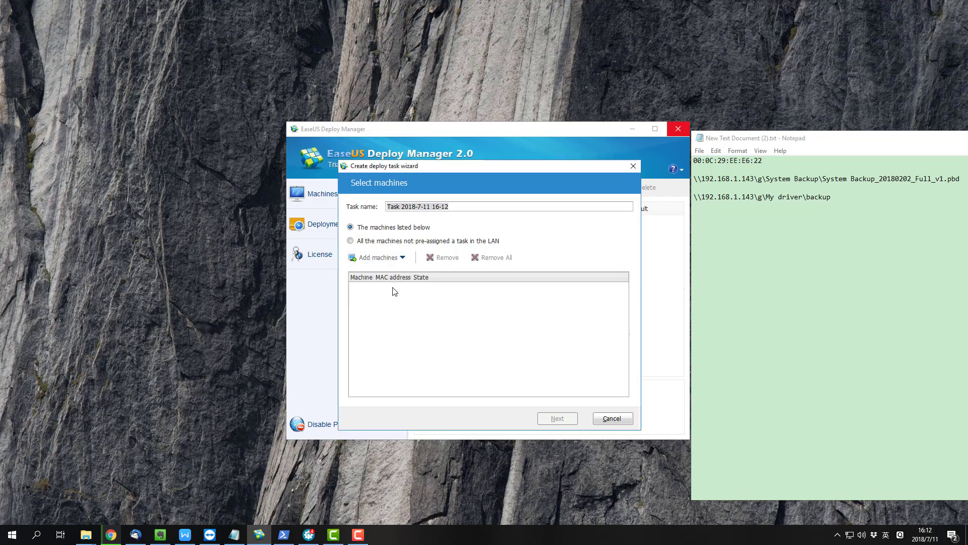
left_click(375, 258)
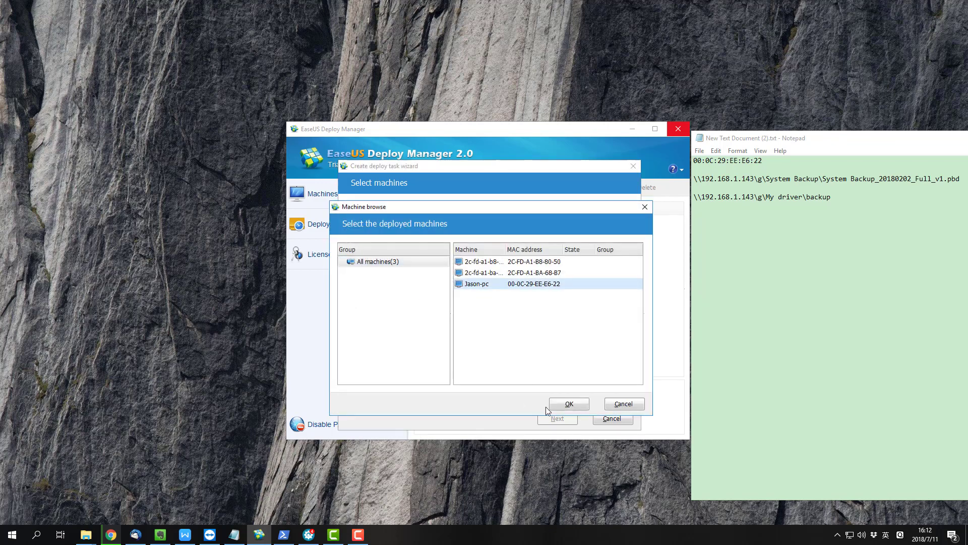
left_click(568, 403)
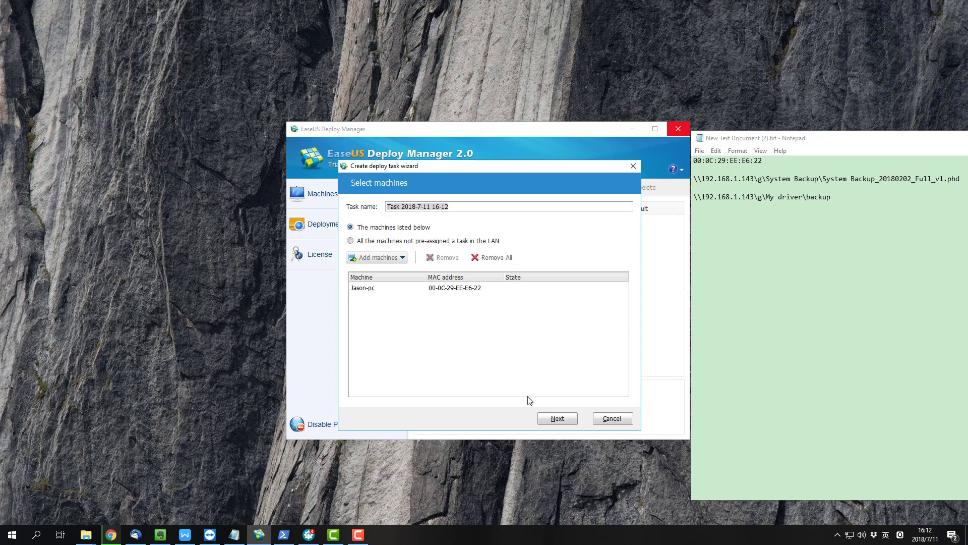
Set the master image to System Backup_20180202_Full_v1.pbd with username ZHIHUI and password
left_click(556, 418)
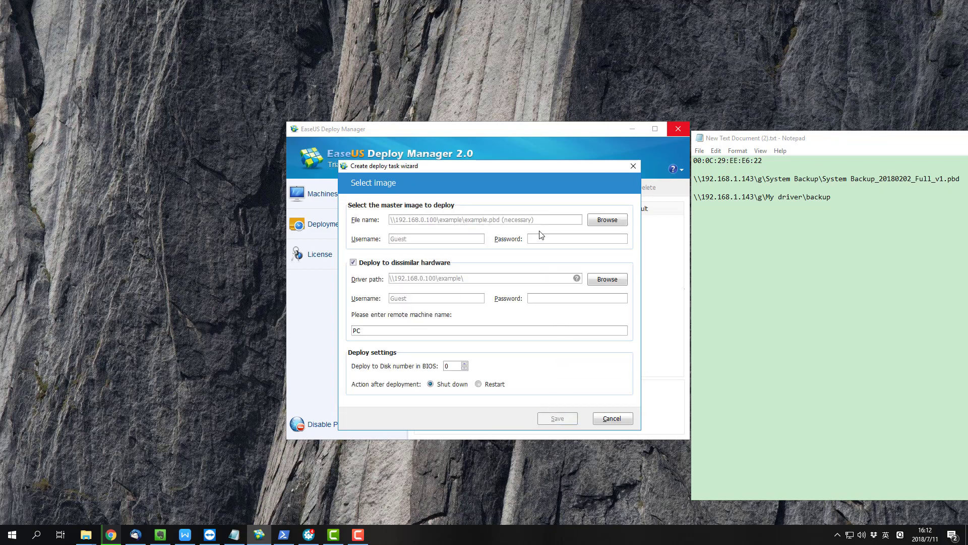
left_click(485, 219)
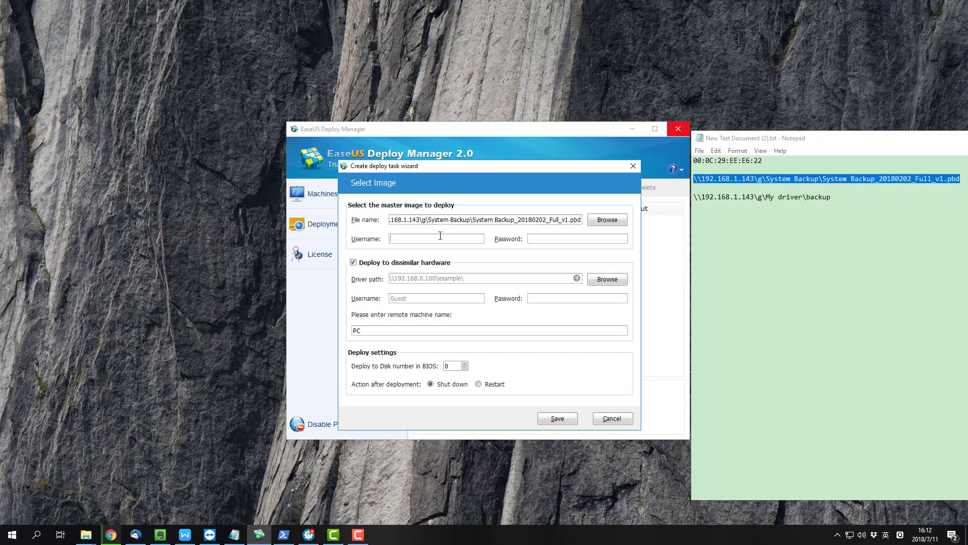
type("ZHIH")
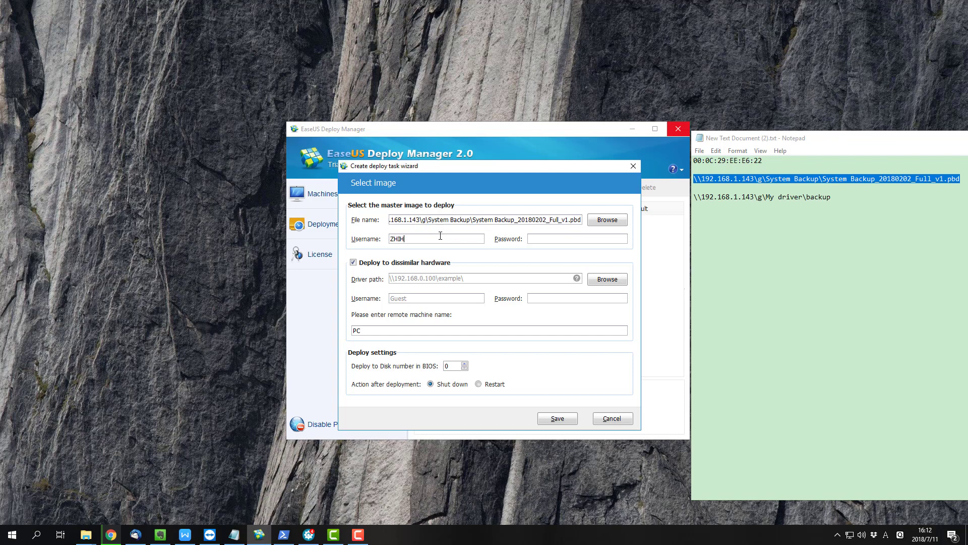
type("UI")
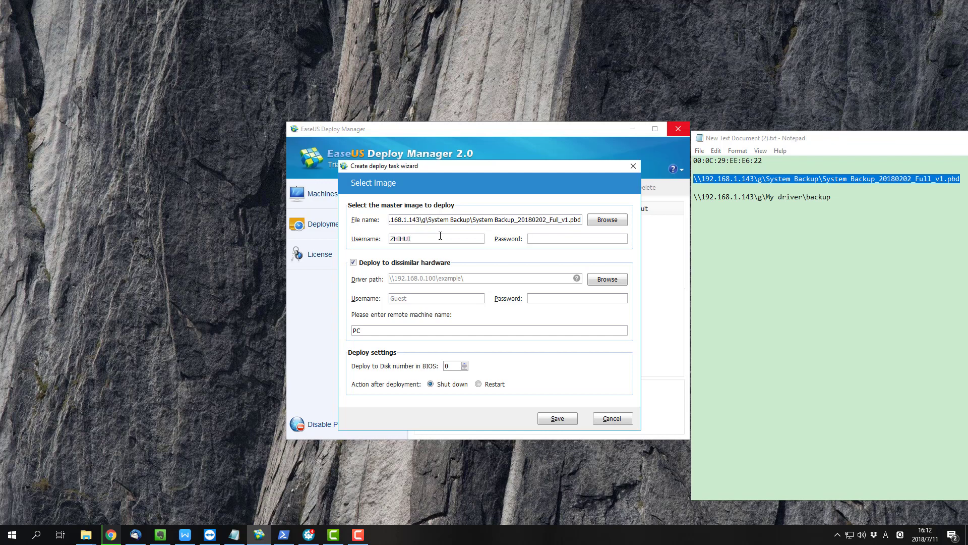
type("******")
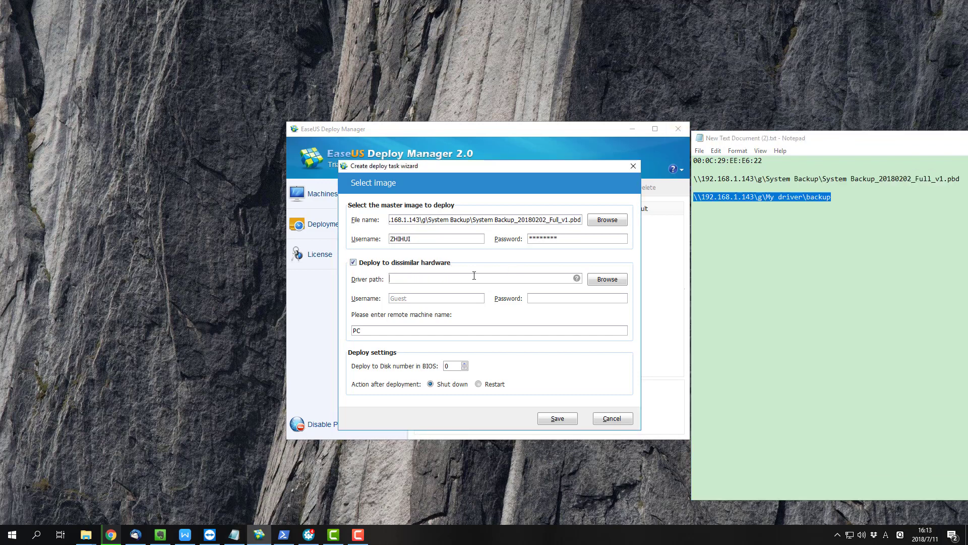
Set driver path \\192.168.1.143\g\My driver\backup with username ZHIHUI and password
type("\\\\192.168.1.143\\g\\My driver\\backup")
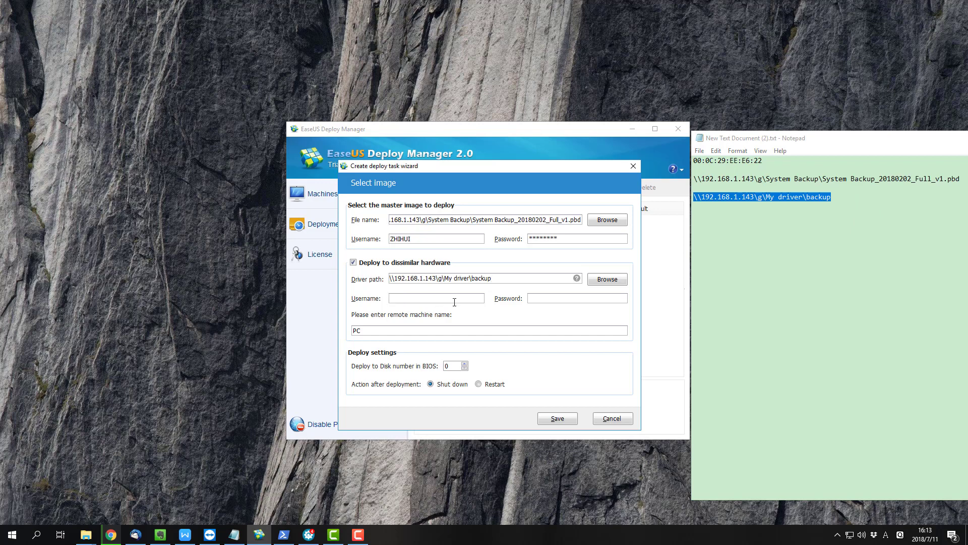
type("ZHIHUI")
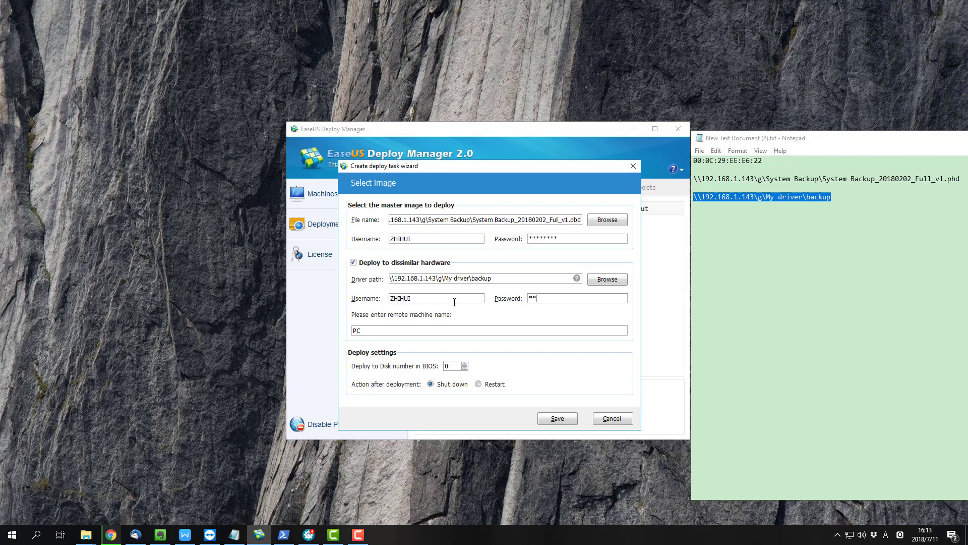
type("******")
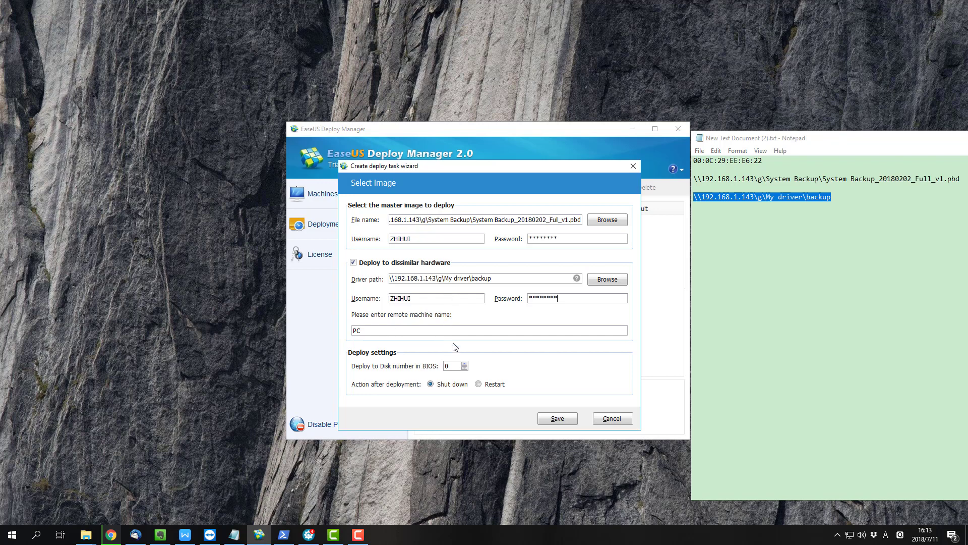
left_click(463, 363)
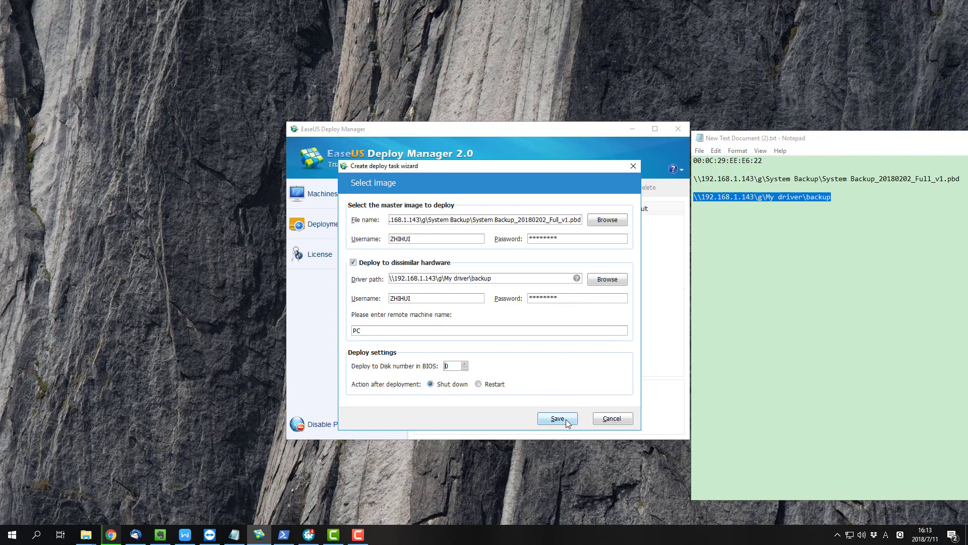
Choose Restart after deployment, save the task, and view Jason-pc in it
left_click(479, 384)
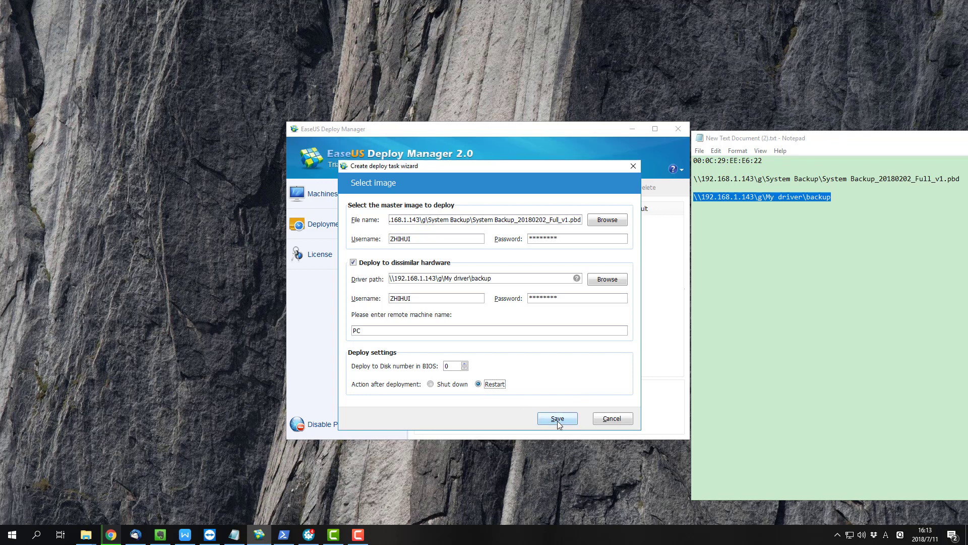
left_click(556, 418)
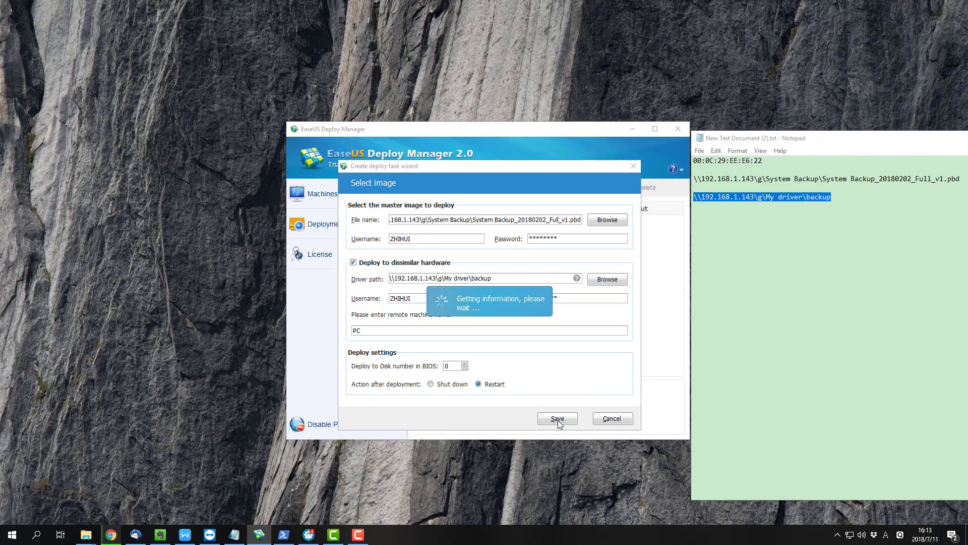
left_click(557, 418)
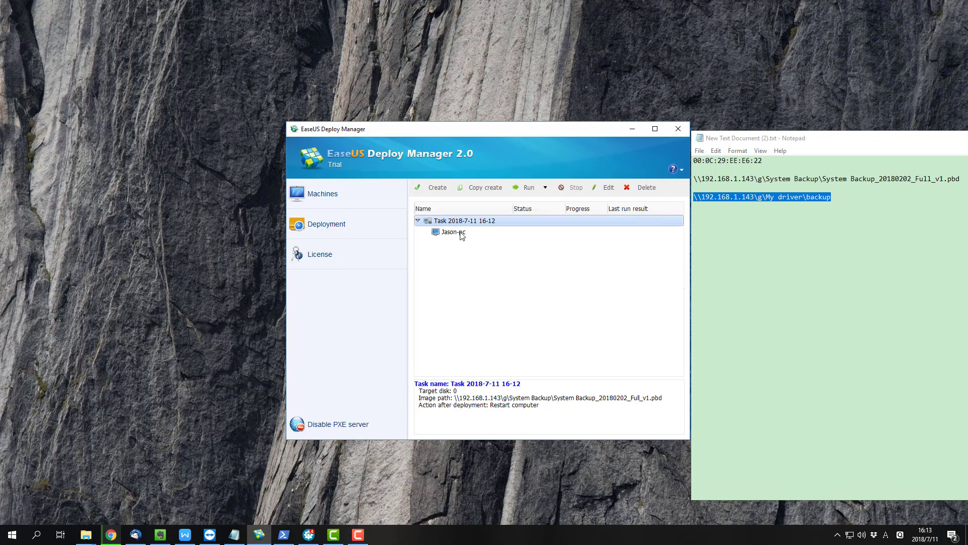
left_click(454, 231)
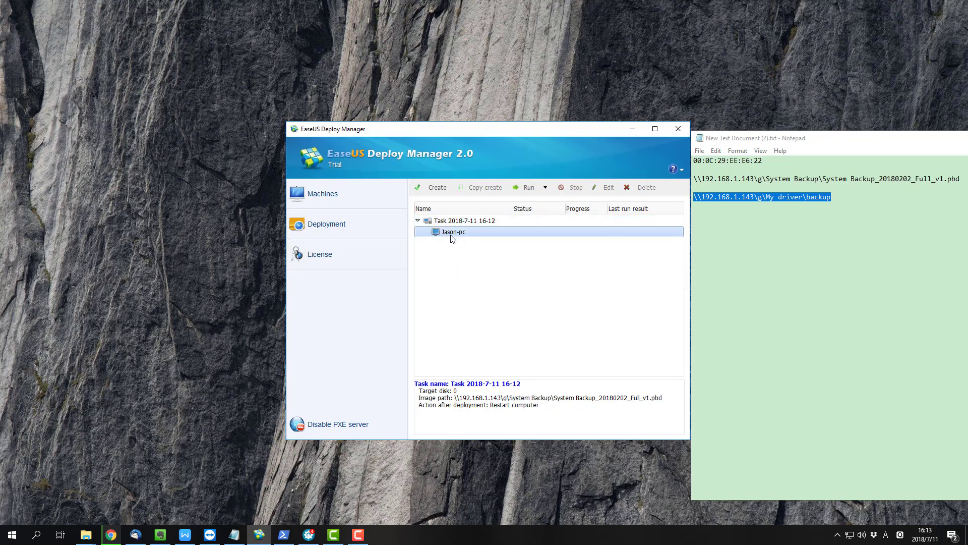